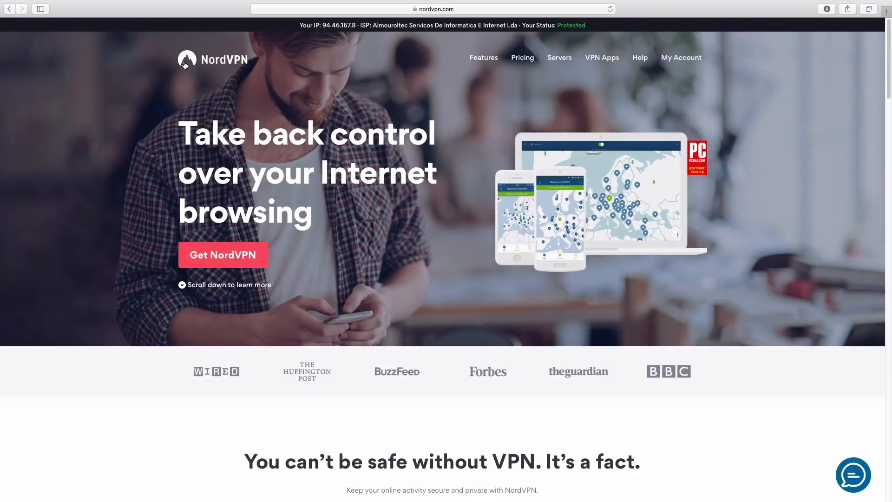
- Scroll the nordvpn.com homepage past the supported-platforms grid to the regional server country list
left_click(602, 58)
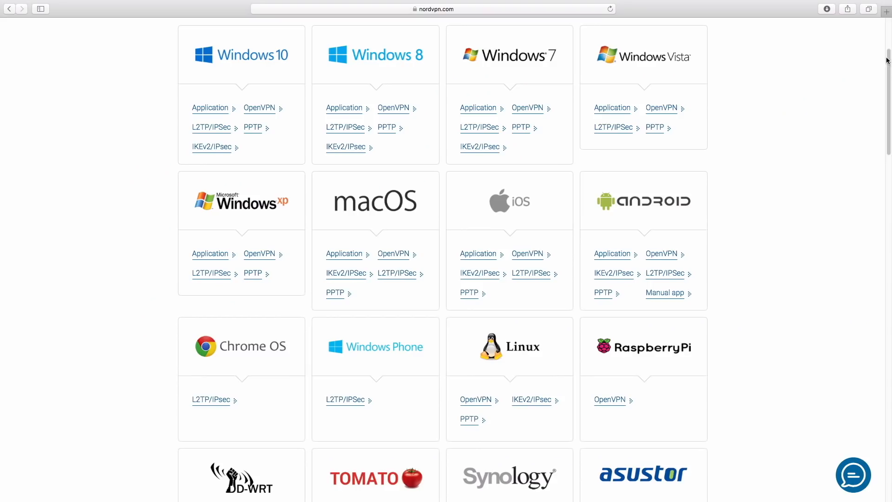
scroll("down", 3)
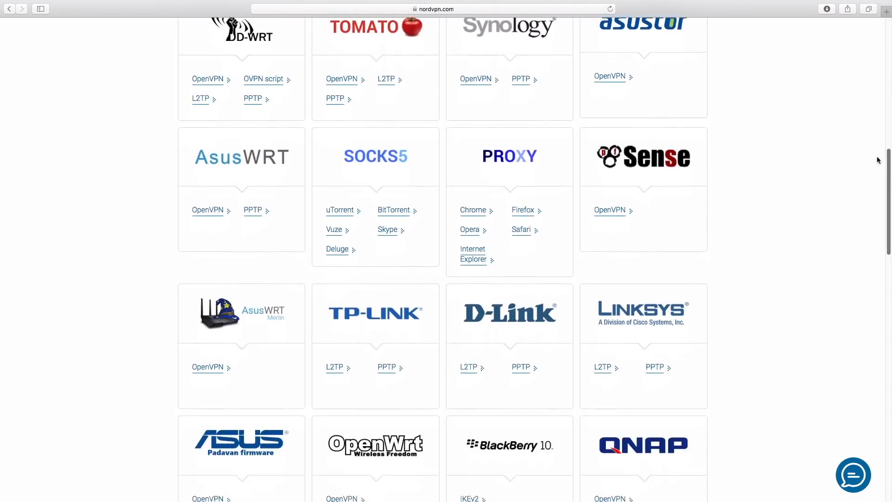
scroll("down", 3)
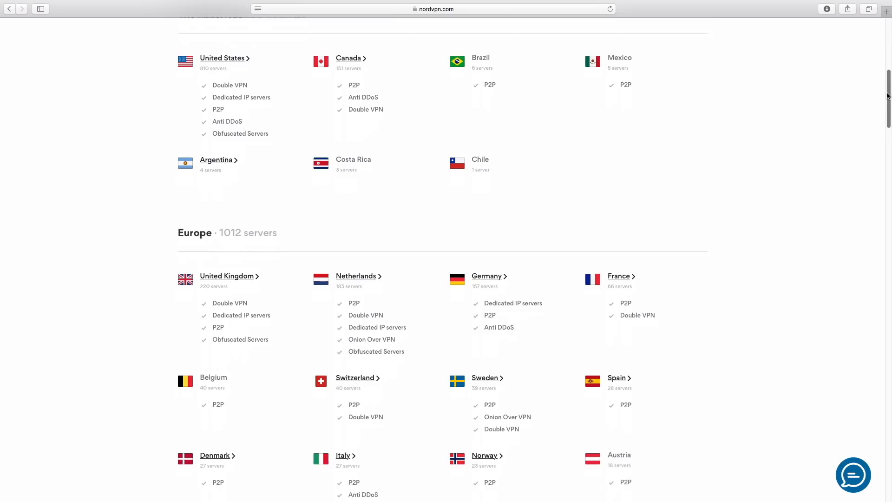
scroll("down", 3)
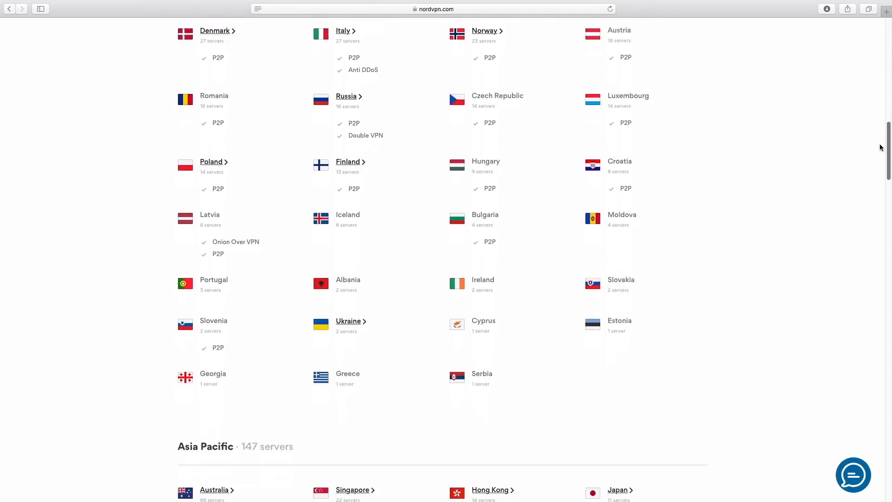